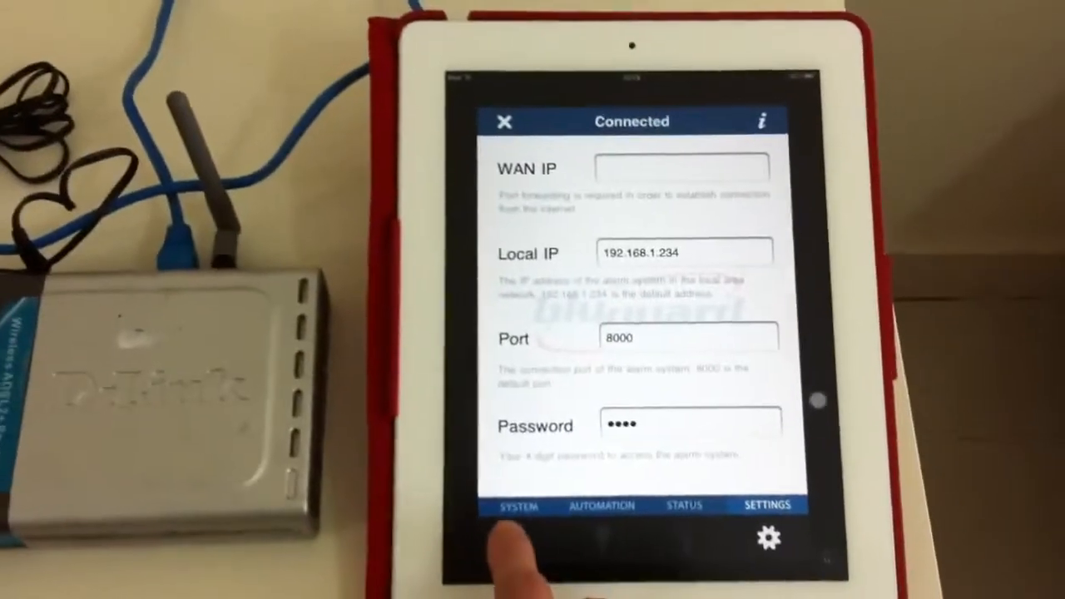
Show the SYSTEM view with both alarm areas and their zone list.
{"action": "left_click", "coordinate": [519, 505]}
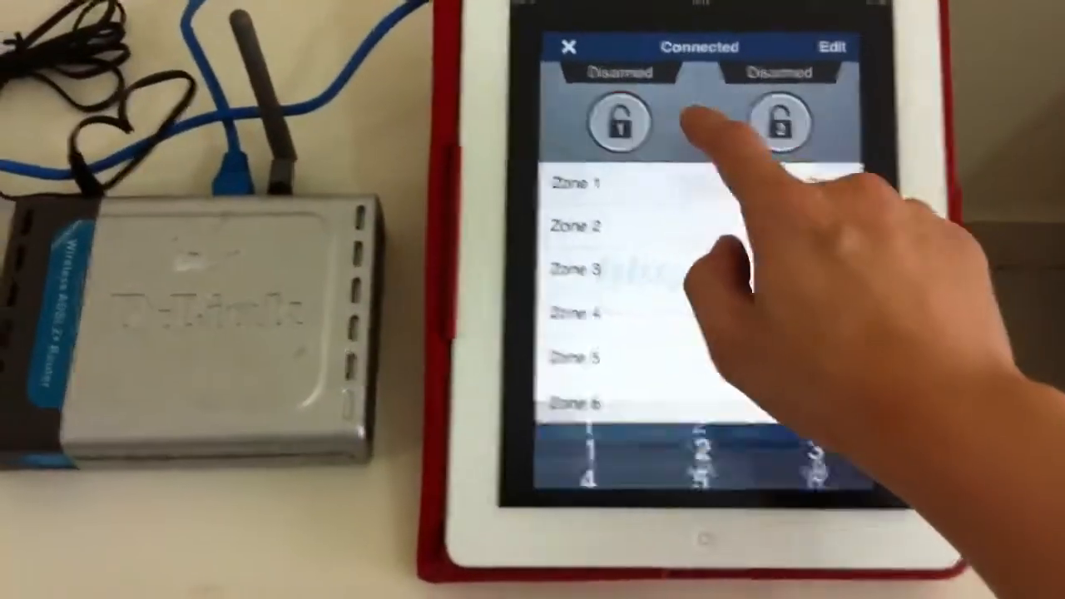
{"action": "left_click", "coordinate": [782, 125]}
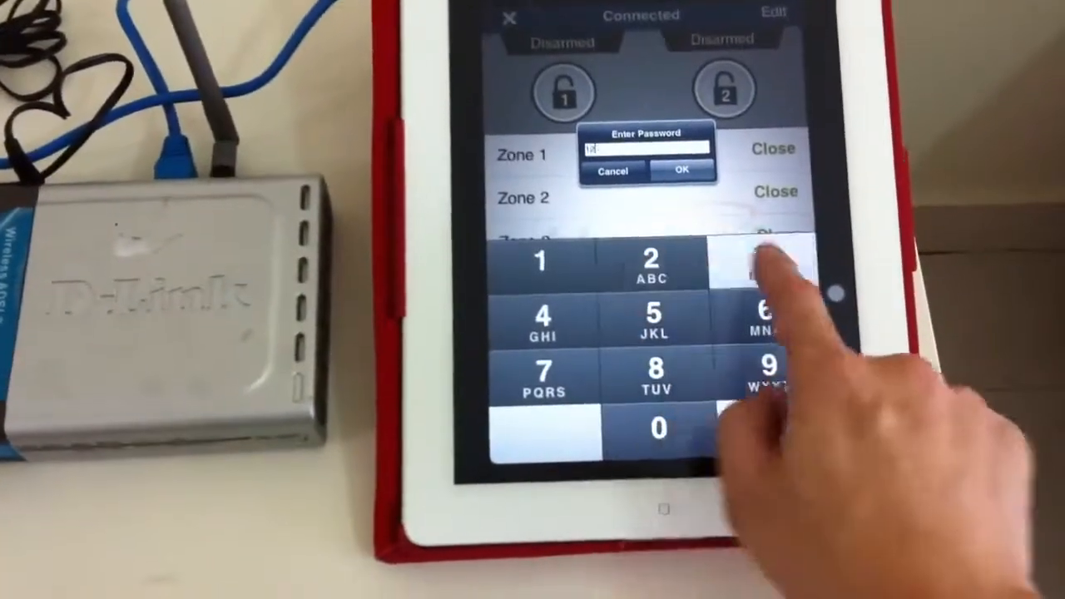
{"action": "left_click", "coordinate": [680, 170]}
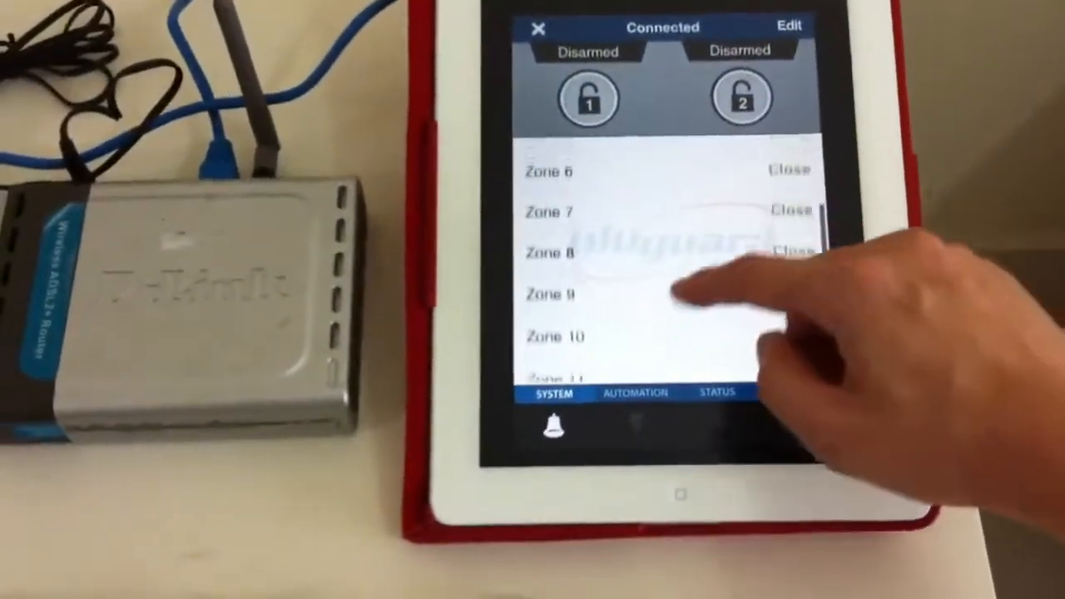
Scroll the zone list down to review the remaining zone statuses.
{"action": "scroll", "scroll_direction": "down", "scroll_amount": 3}
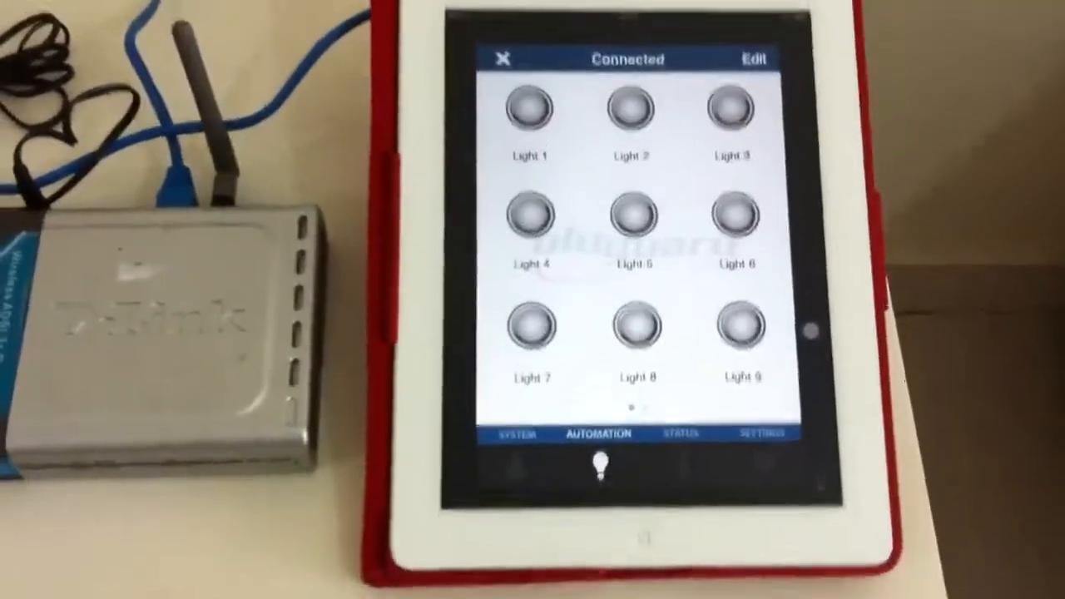
Switch on Light 1 from the automation grid, leaving Lights 2–9 off.
{"action": "left_click", "coordinate": [524, 108]}
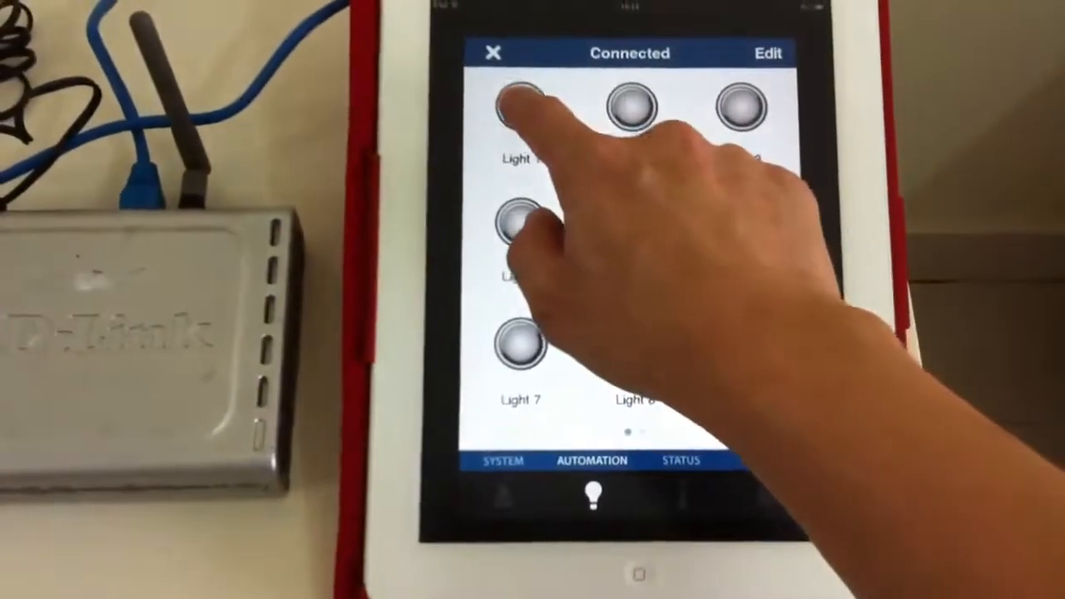
{"action": "left_click", "coordinate": [519, 104]}
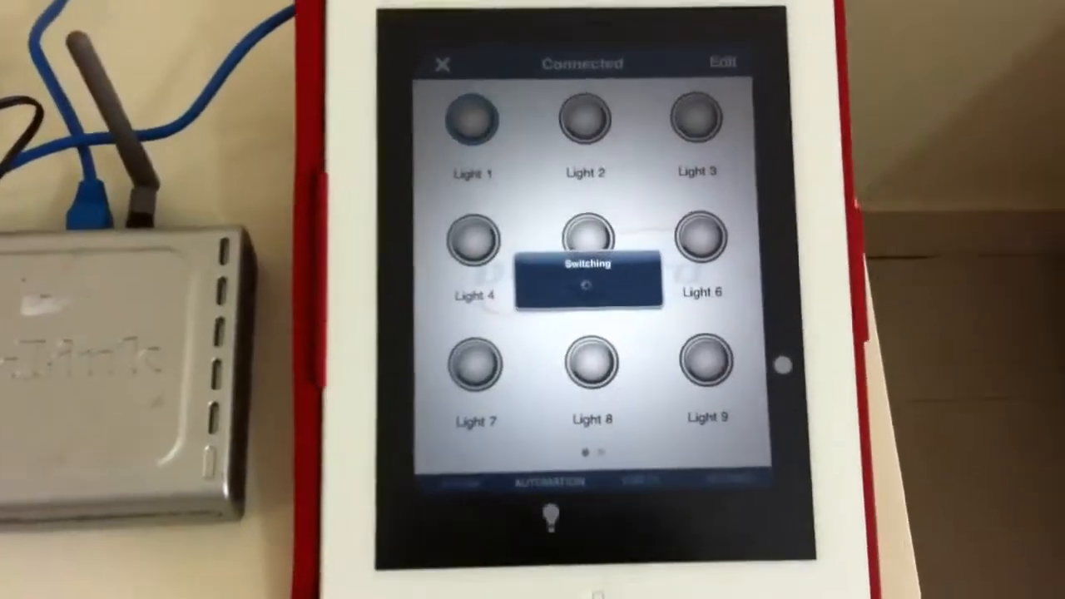
{"action": "left_click", "coordinate": [469, 120]}
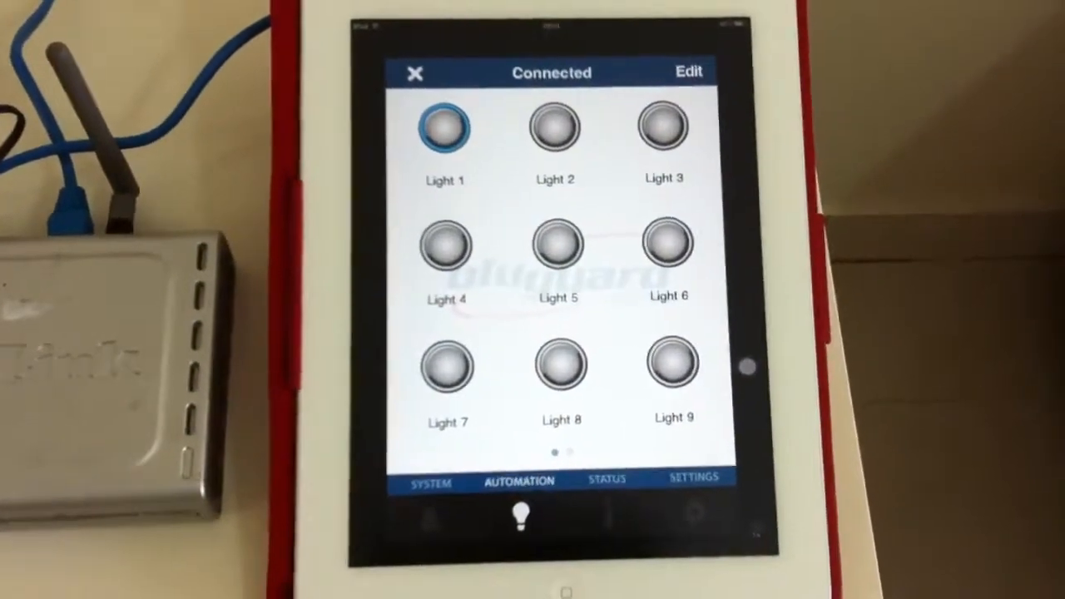